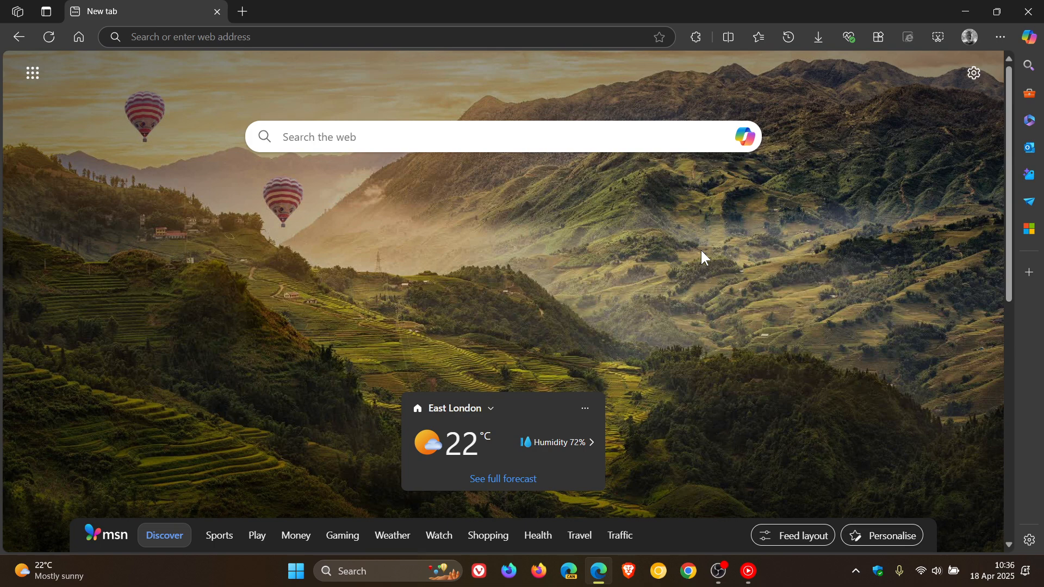
{"action": "mouse_move", "coordinate": [903, 187]}
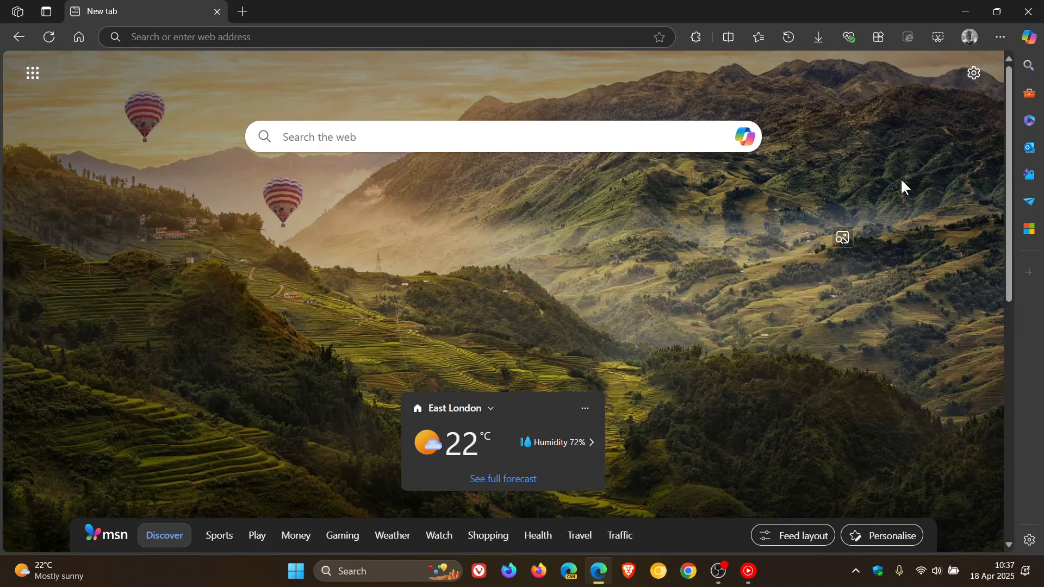
Open About Microsoft Edge and confirm version 135.0.3179.85 is up to date
{"action": "left_click", "coordinate": [999, 37]}
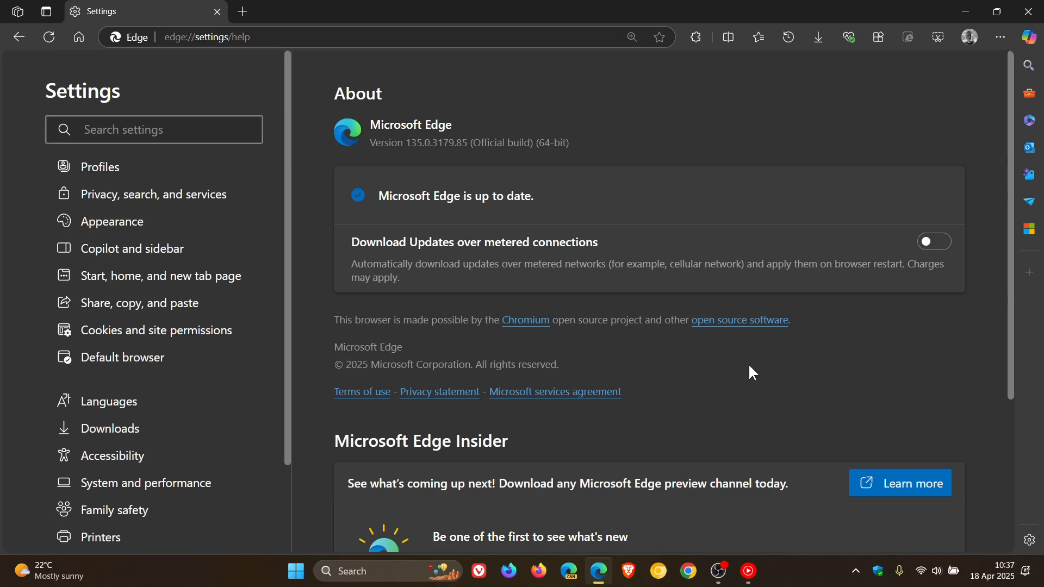
{"action": "mouse_move", "coordinate": [661, 255]}
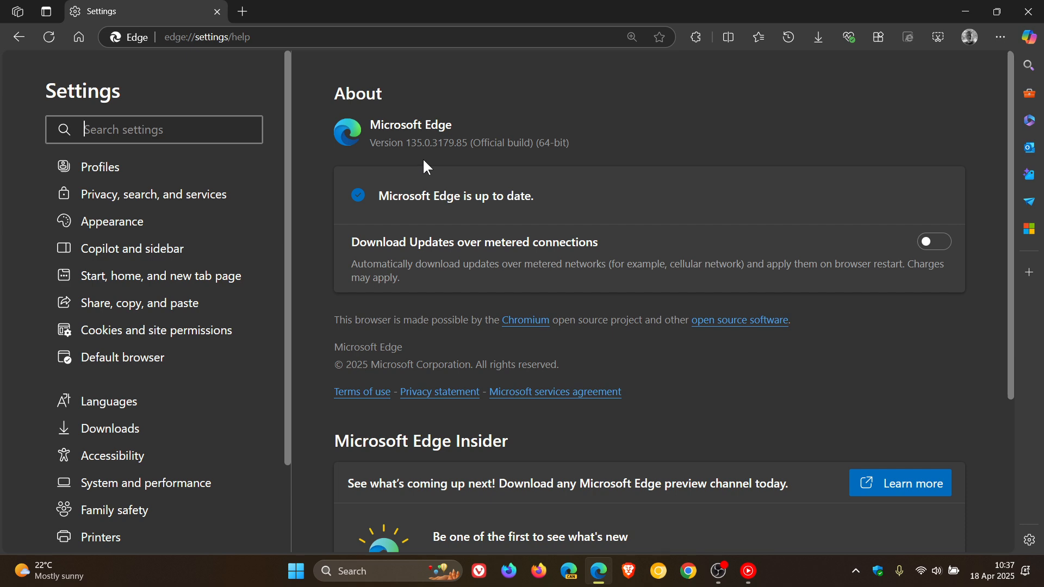
{"action": "mouse_move", "coordinate": [485, 149]}
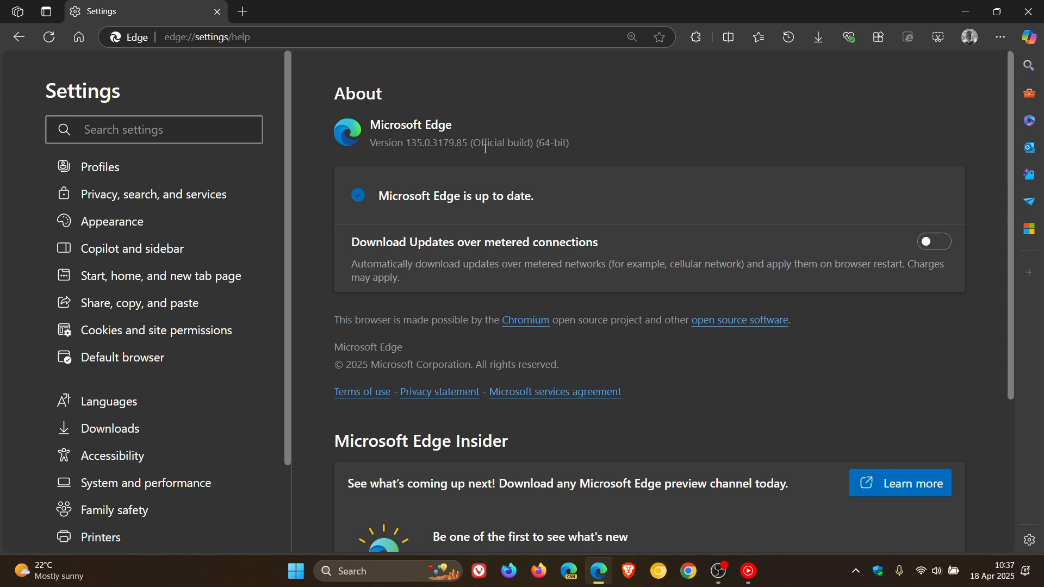
{"action": "mouse_move", "coordinate": [604, 145]}
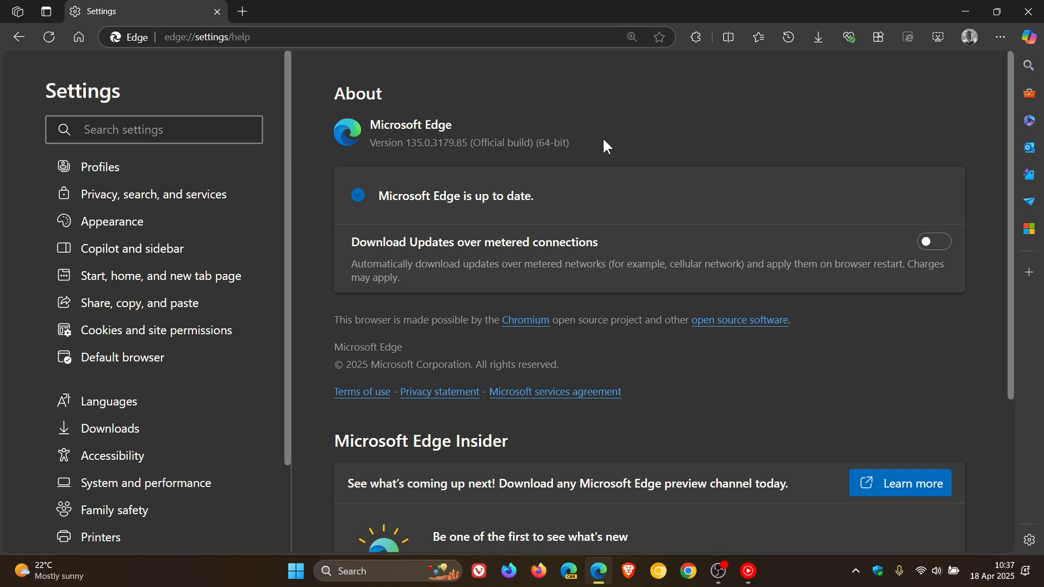
{"action": "left_click", "coordinate": [154, 129]}
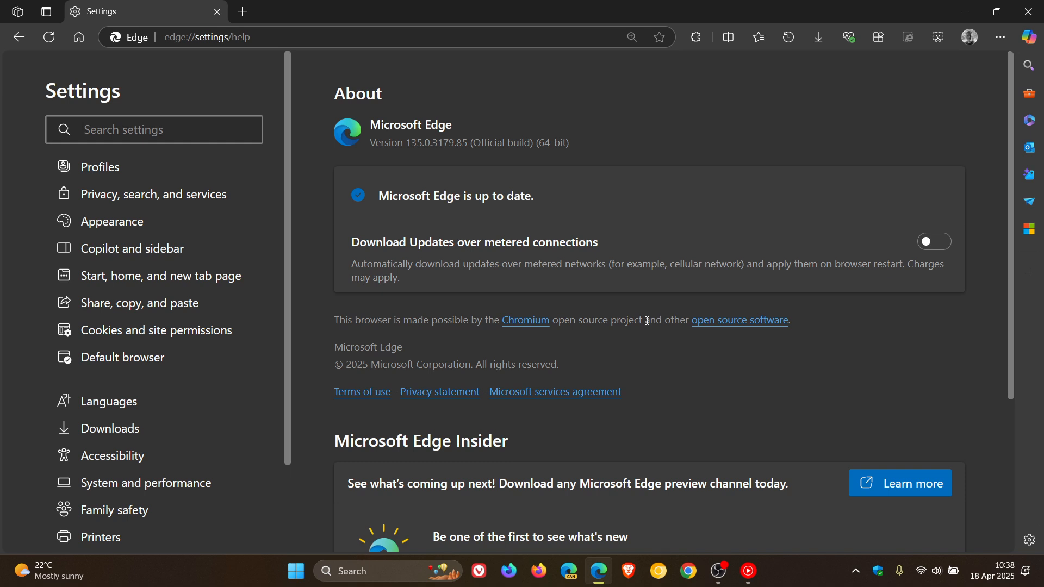
{"action": "left_click", "coordinate": [153, 130]}
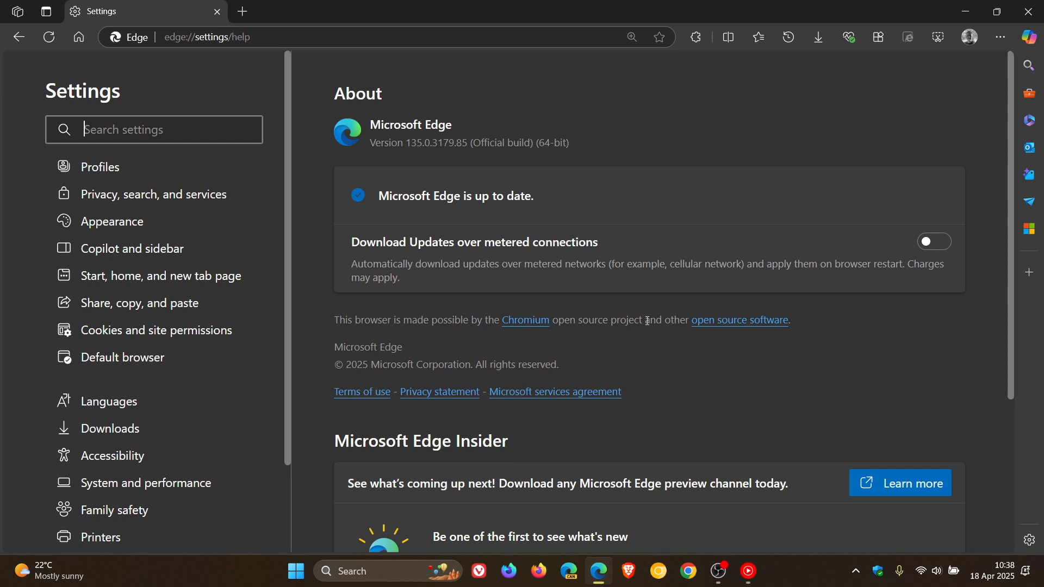
{"action": "mouse_move", "coordinate": [653, 339]}
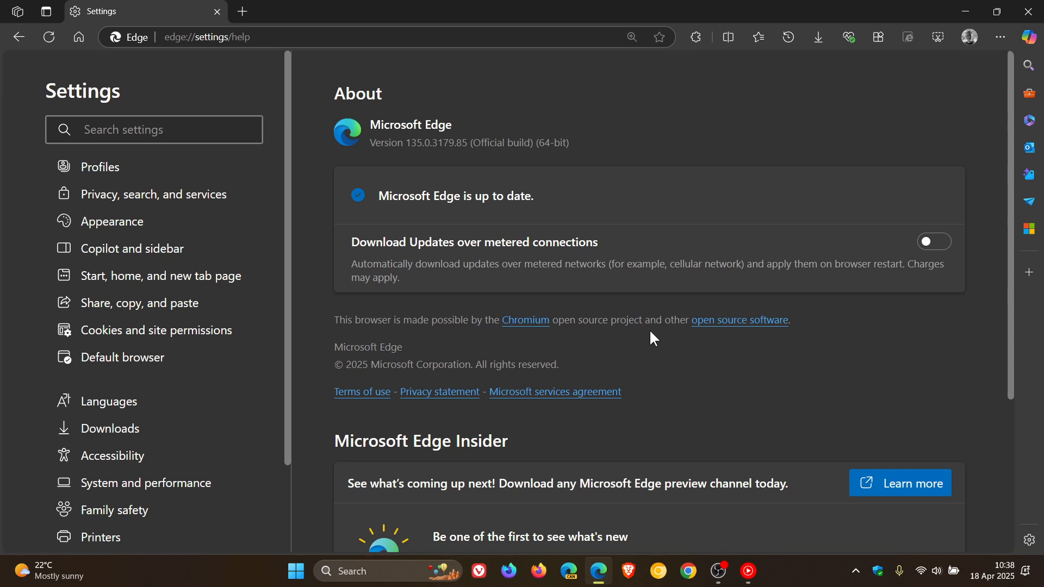
{"action": "left_click", "coordinate": [154, 129]}
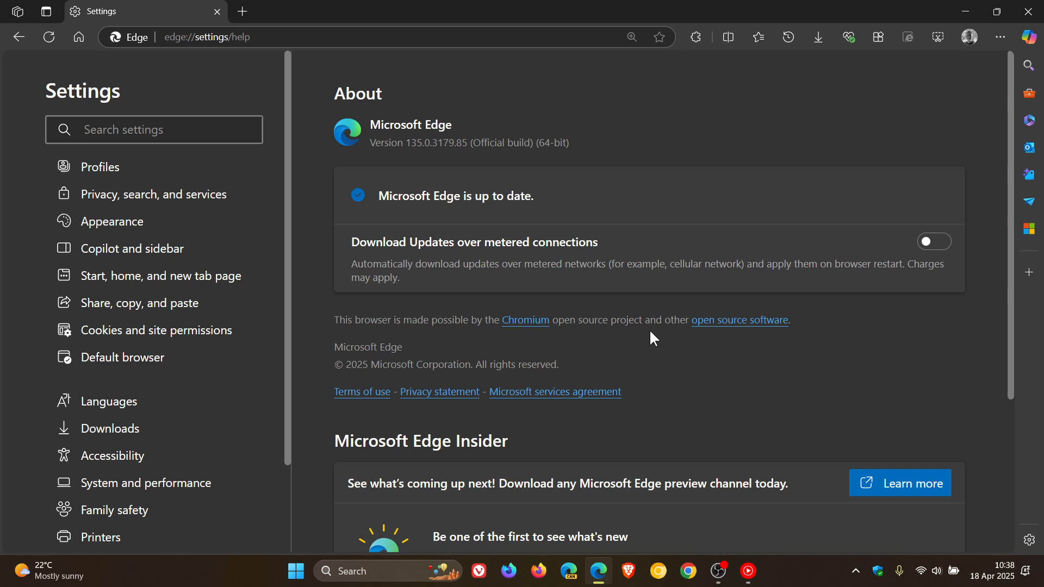
{"action": "left_click", "coordinate": [154, 130]}
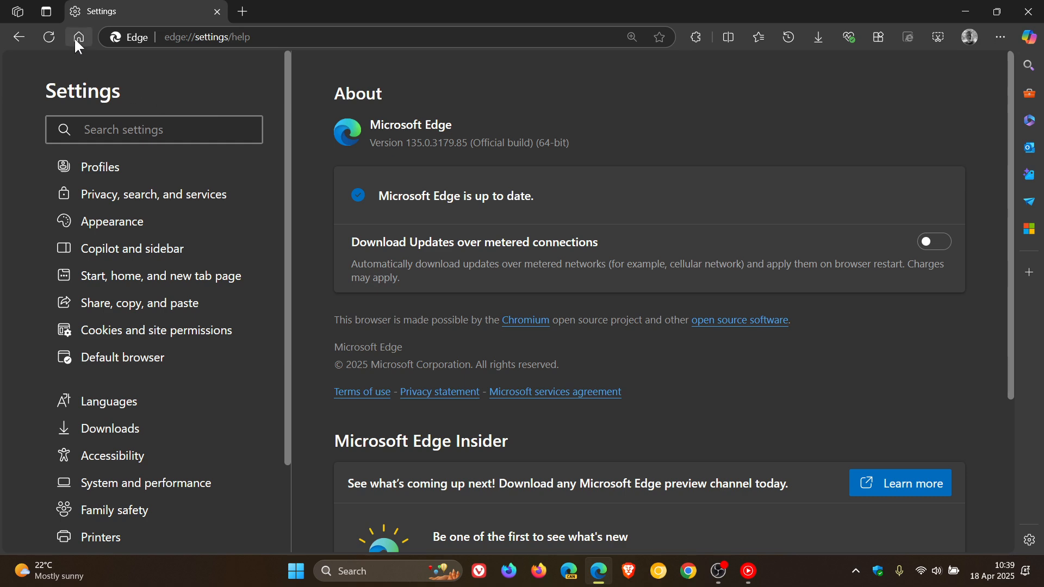
Go Home to the new tab page with the valley photo and East London weather
{"action": "left_click", "coordinate": [78, 36]}
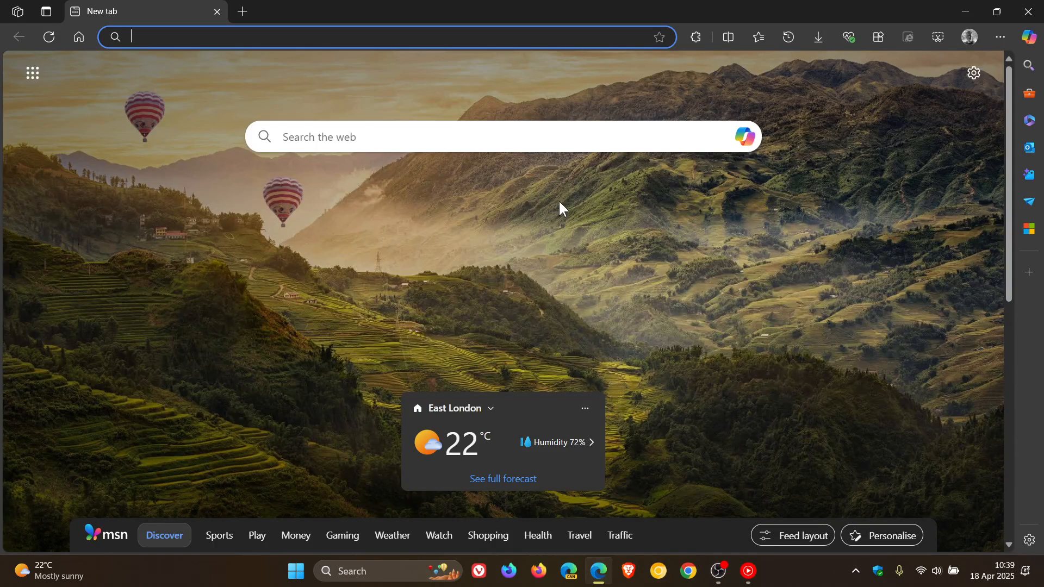
{"action": "mouse_move", "coordinate": [1028, 36]}
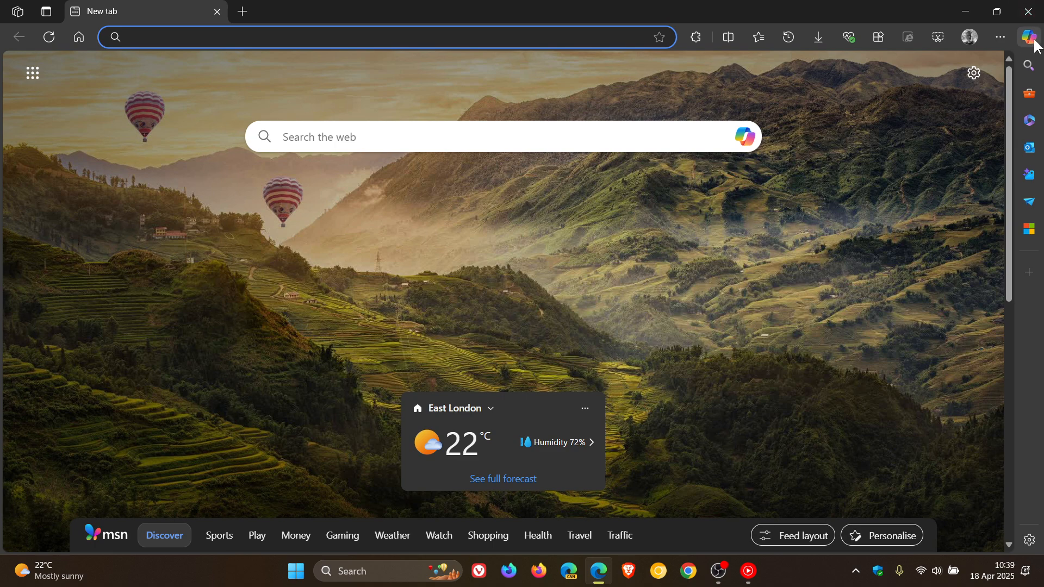
{"action": "mouse_move", "coordinate": [1029, 38]}
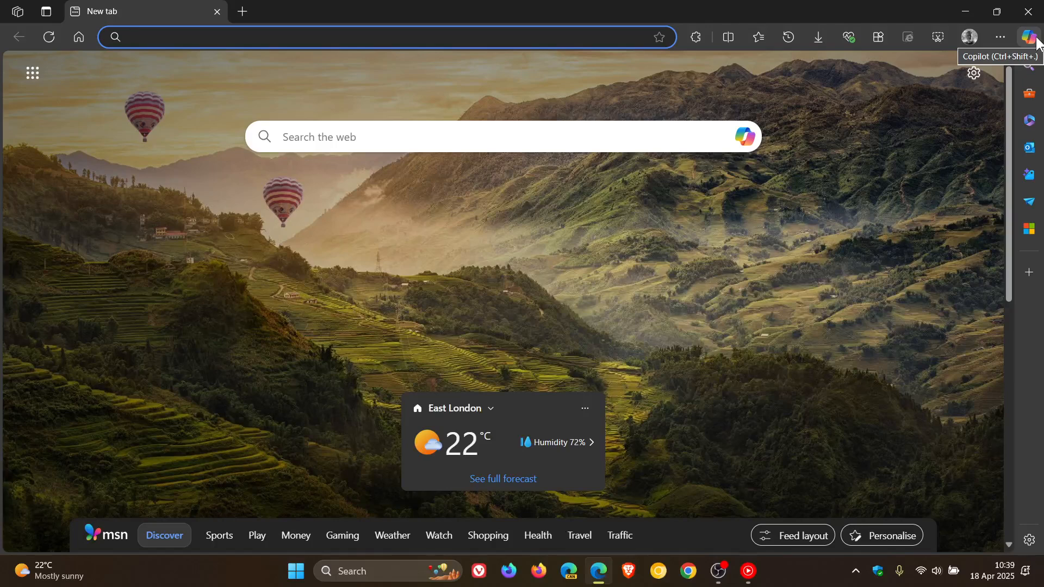
{"action": "mouse_move", "coordinate": [579, 237]}
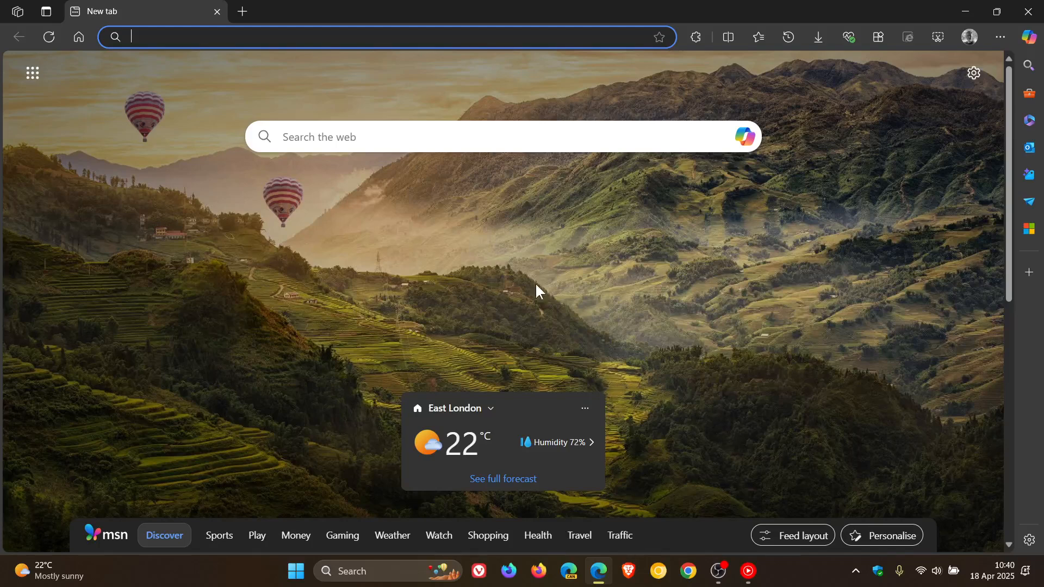
{"action": "mouse_move", "coordinate": [574, 237]}
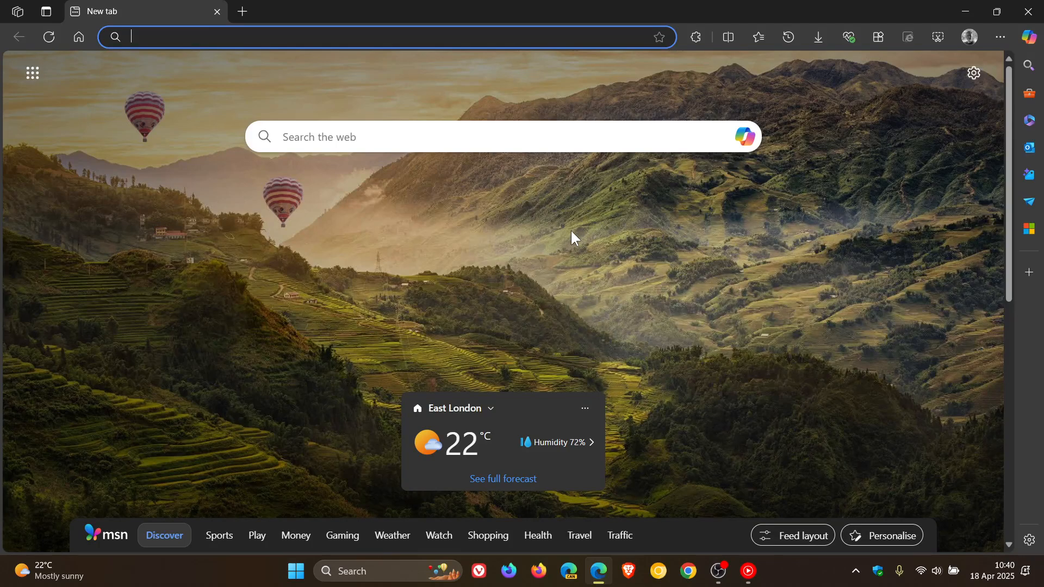